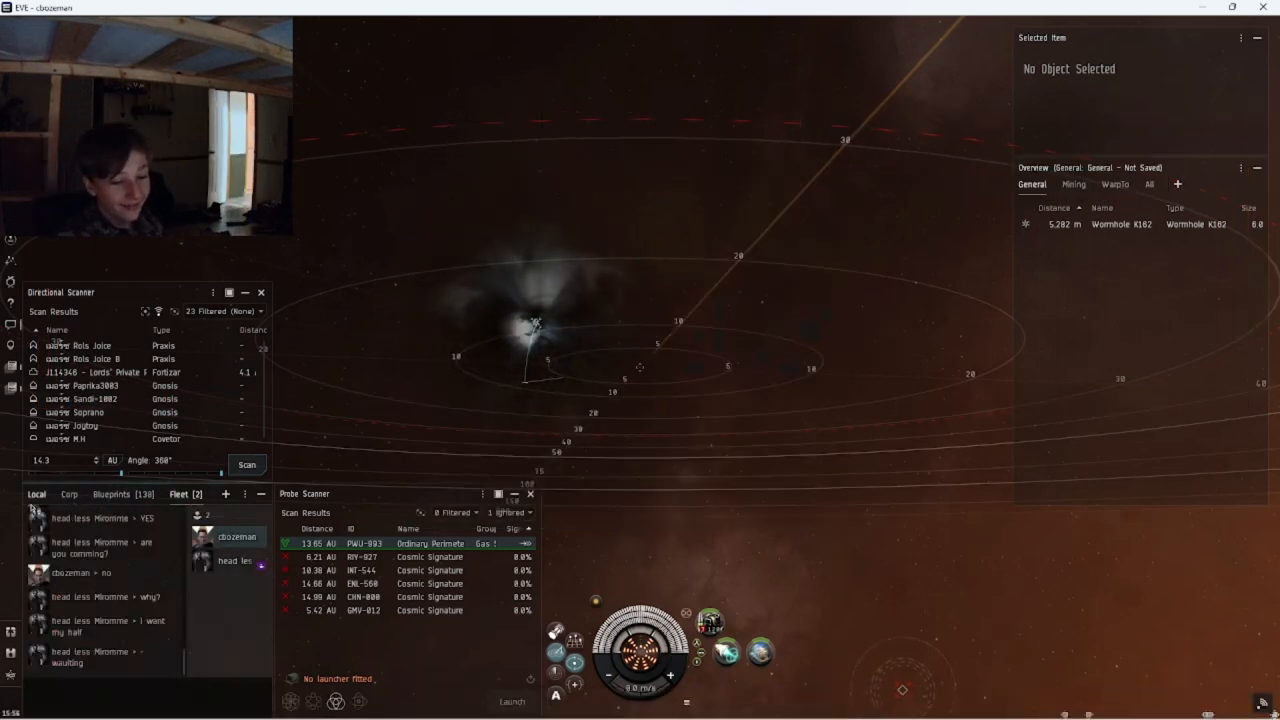
Run repeated directional scans to confirm the Covetor is at the gas site
left_click(246, 464)
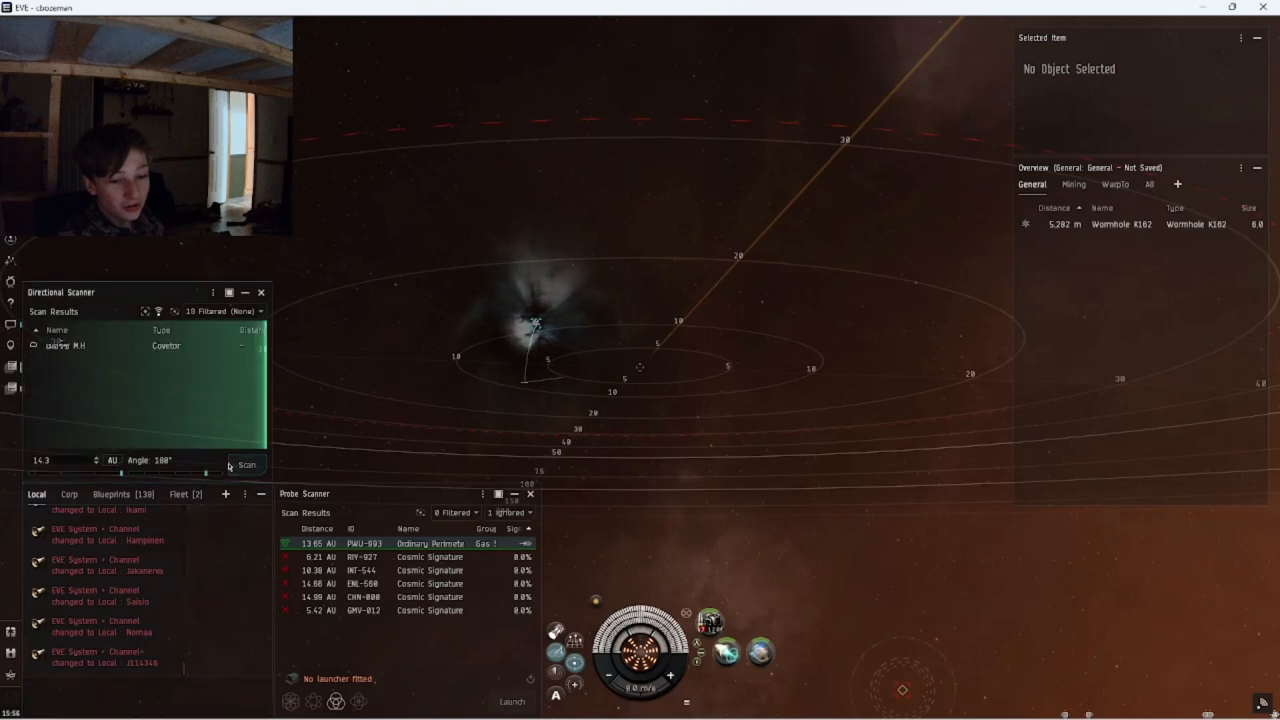
left_click(246, 464)
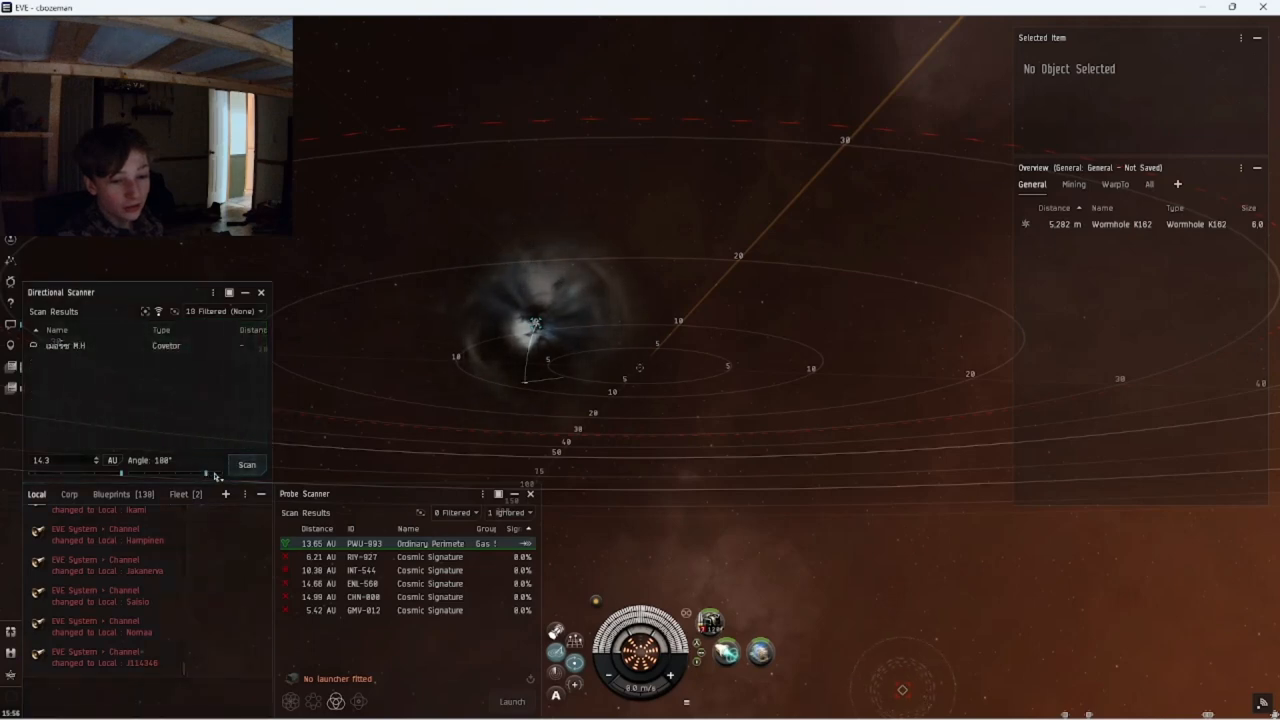
left_click(246, 464)
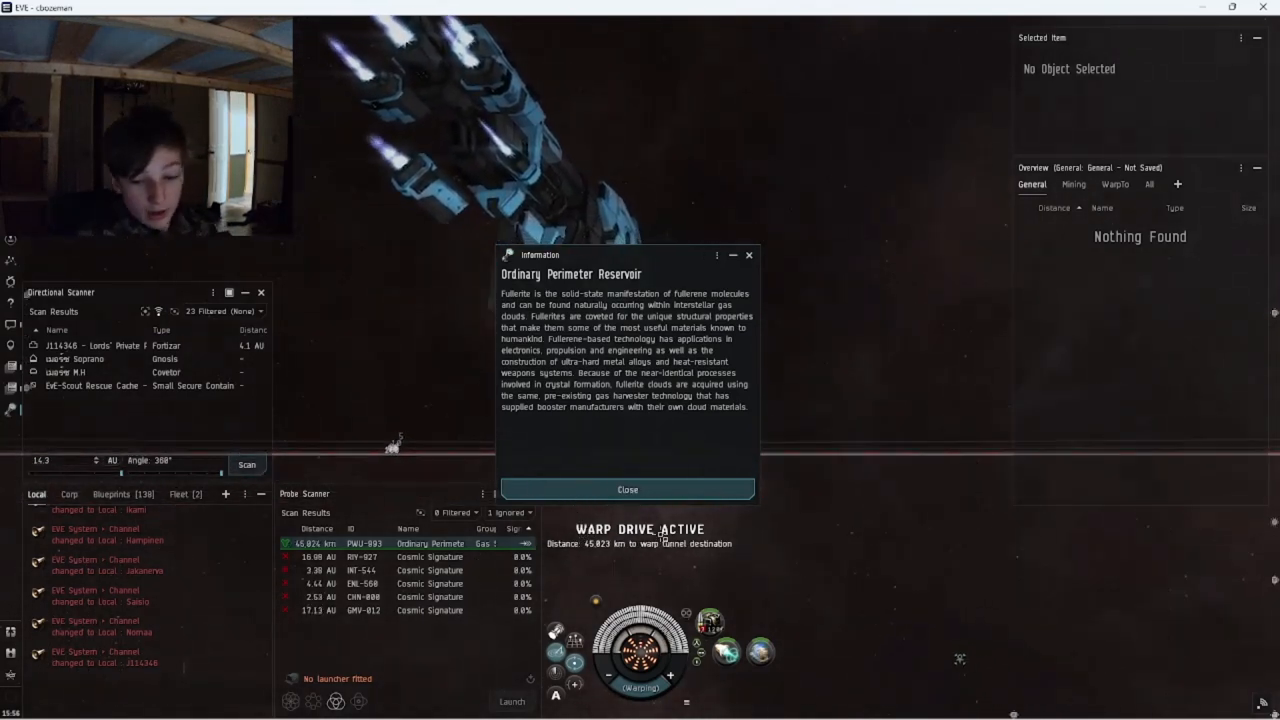
Dismiss the gas site description after arriving at the reservoir
left_click(628, 488)
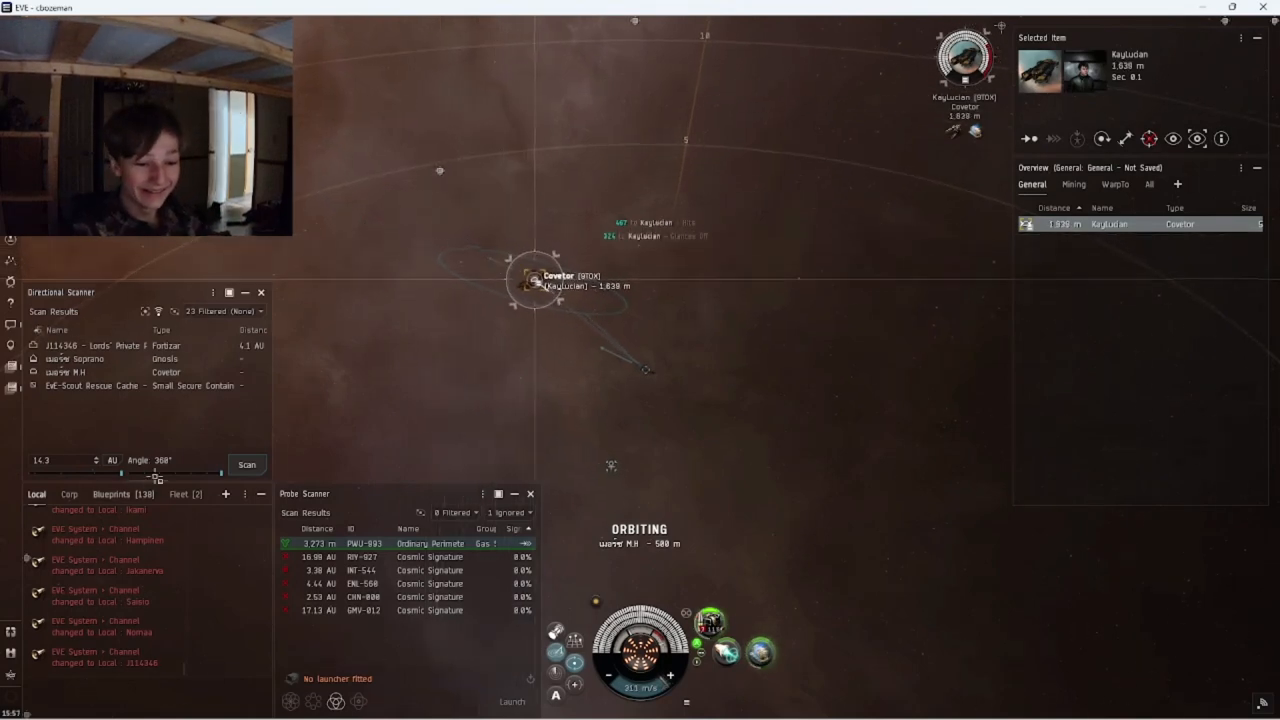
Engage the Covetor with Federation Navy Hobgoblin drones until it explodes
left_click(246, 464)
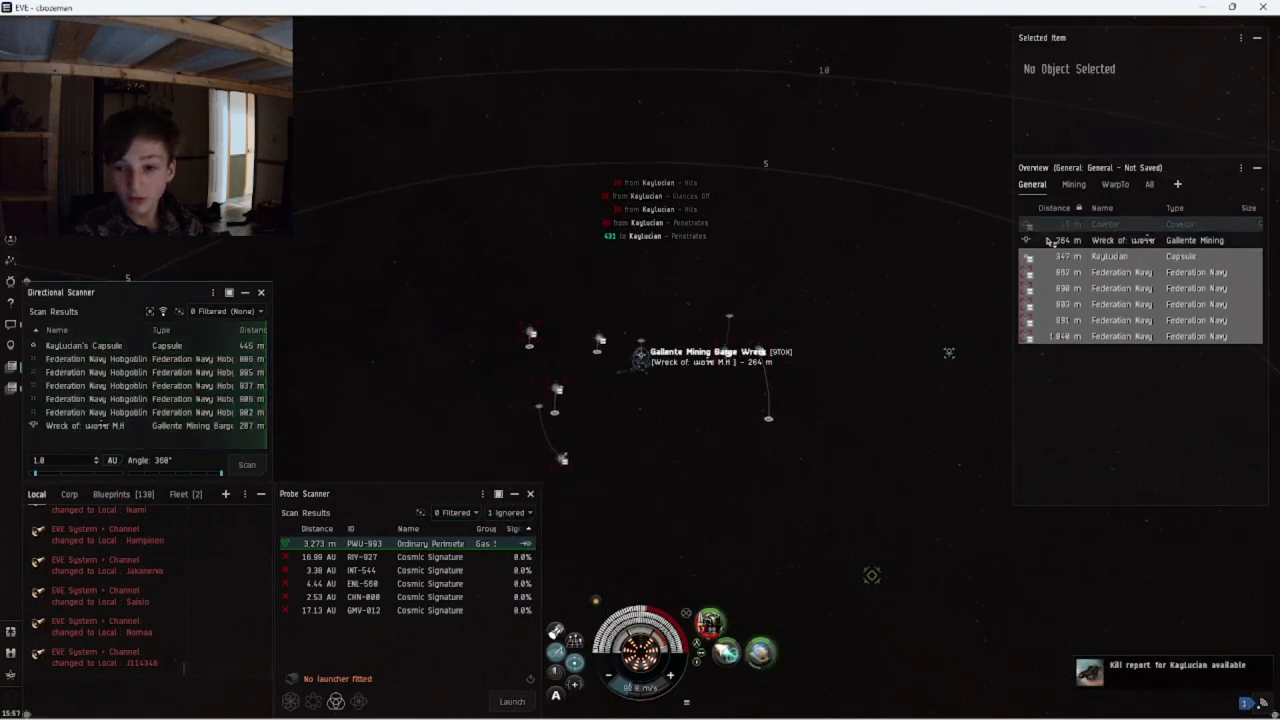
Loot the Covetor's wreck and scoop the drones back into the drone bay
left_click(1108, 256)
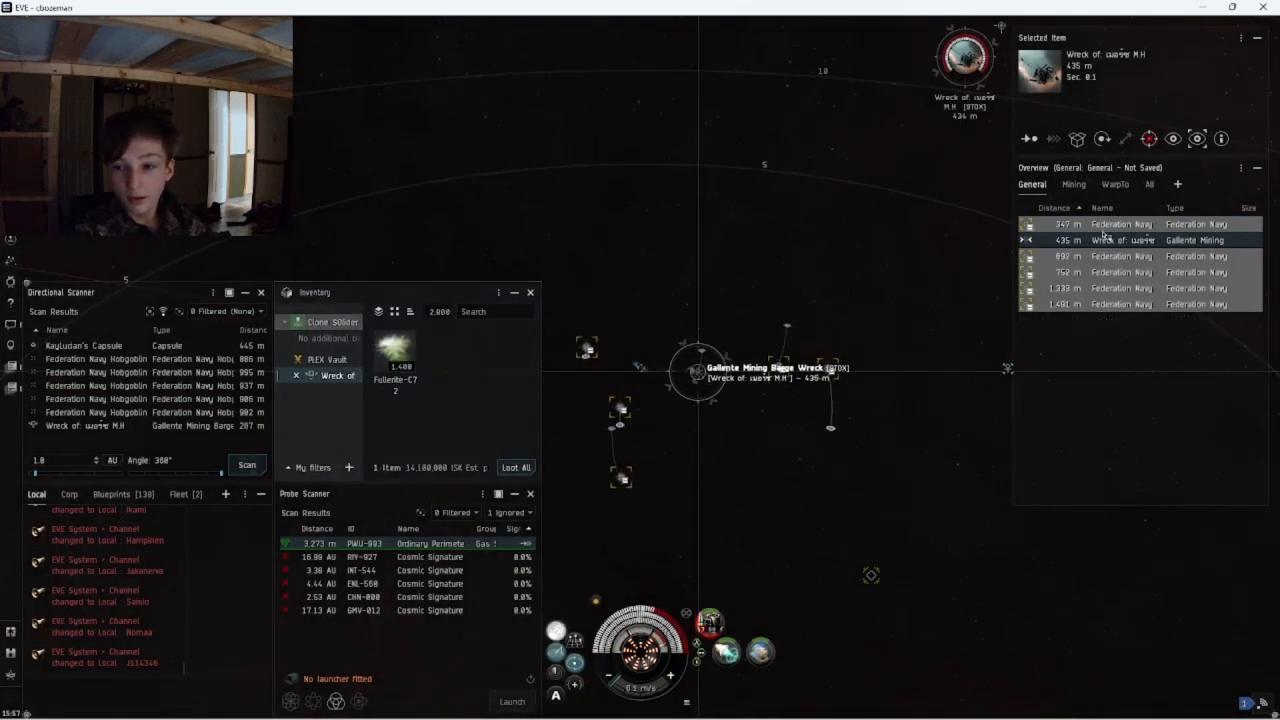
right_click(1120, 224)
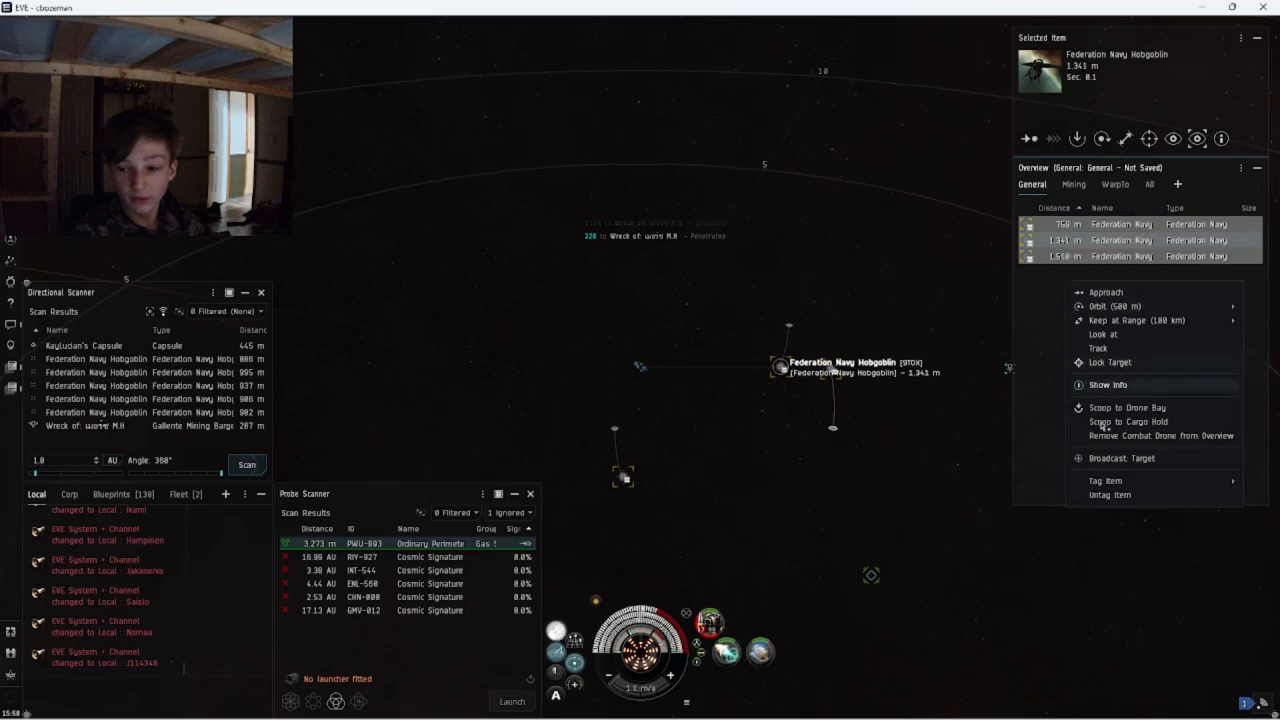
left_click(1120, 224)
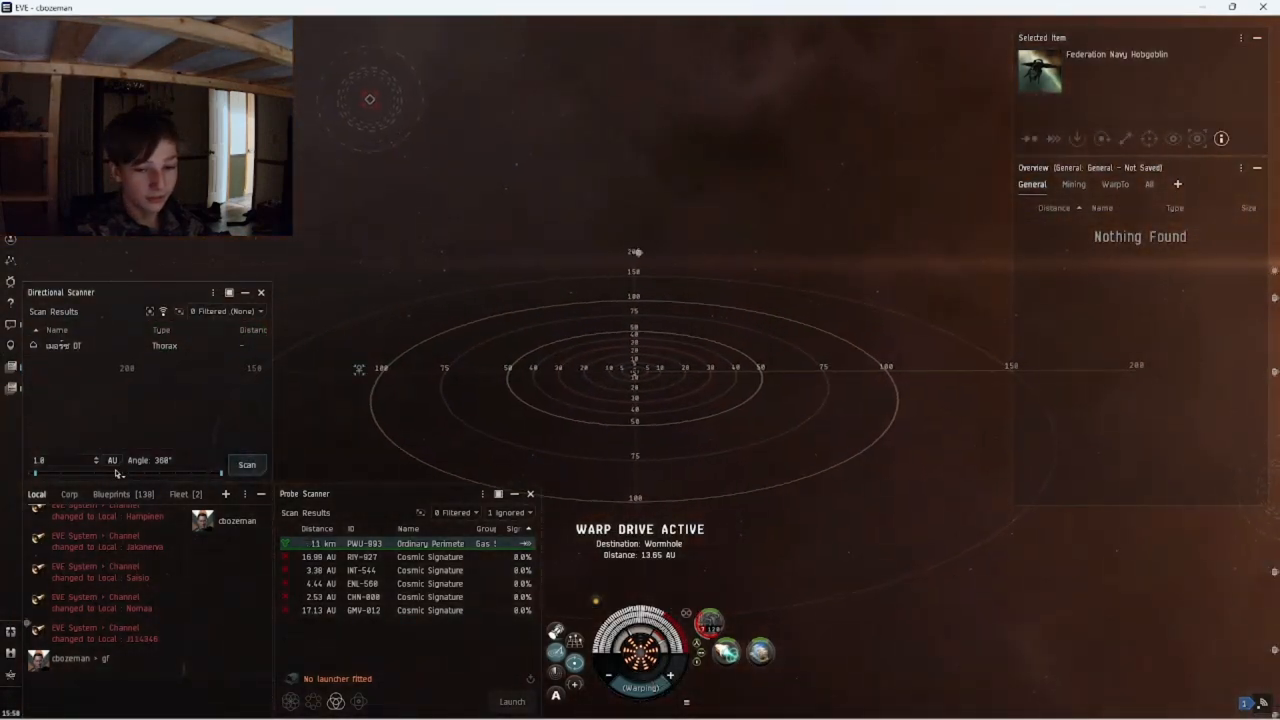
Hold warp across the system to land at 0 m on Wormhole K162
left_click(246, 464)
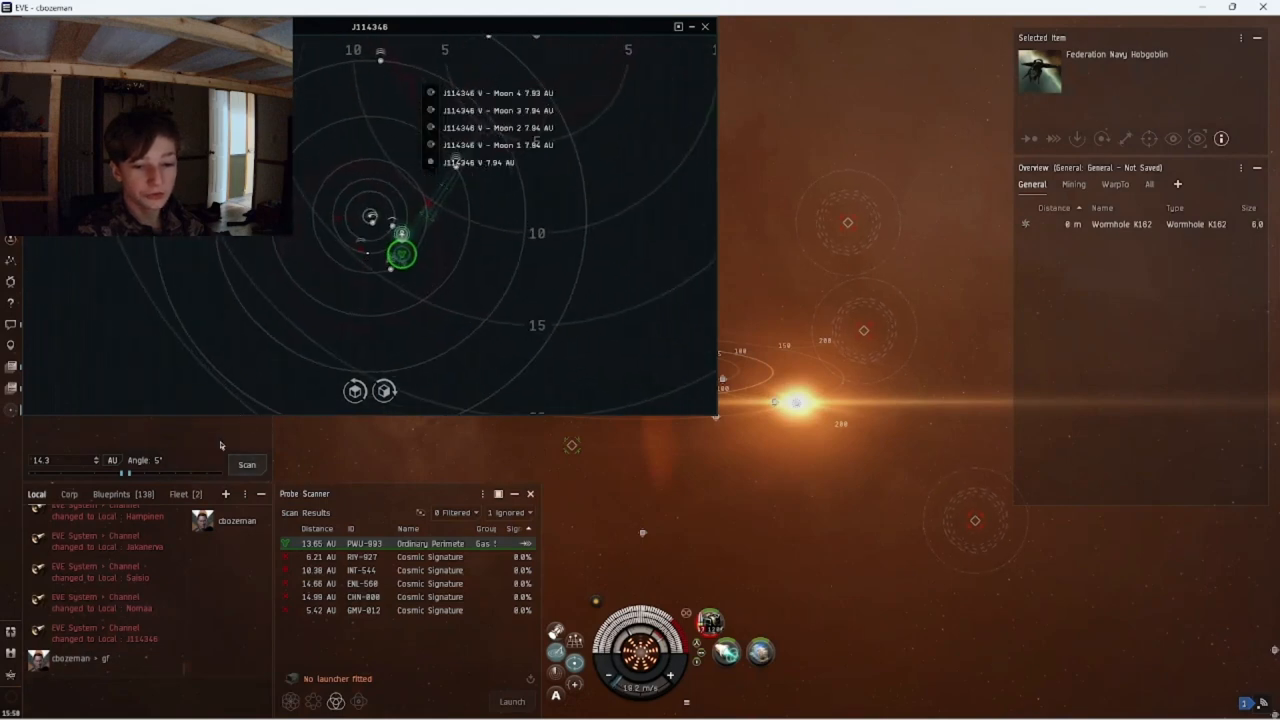
Select Wormhole K162 and jump through it into high-security space
left_click(246, 464)
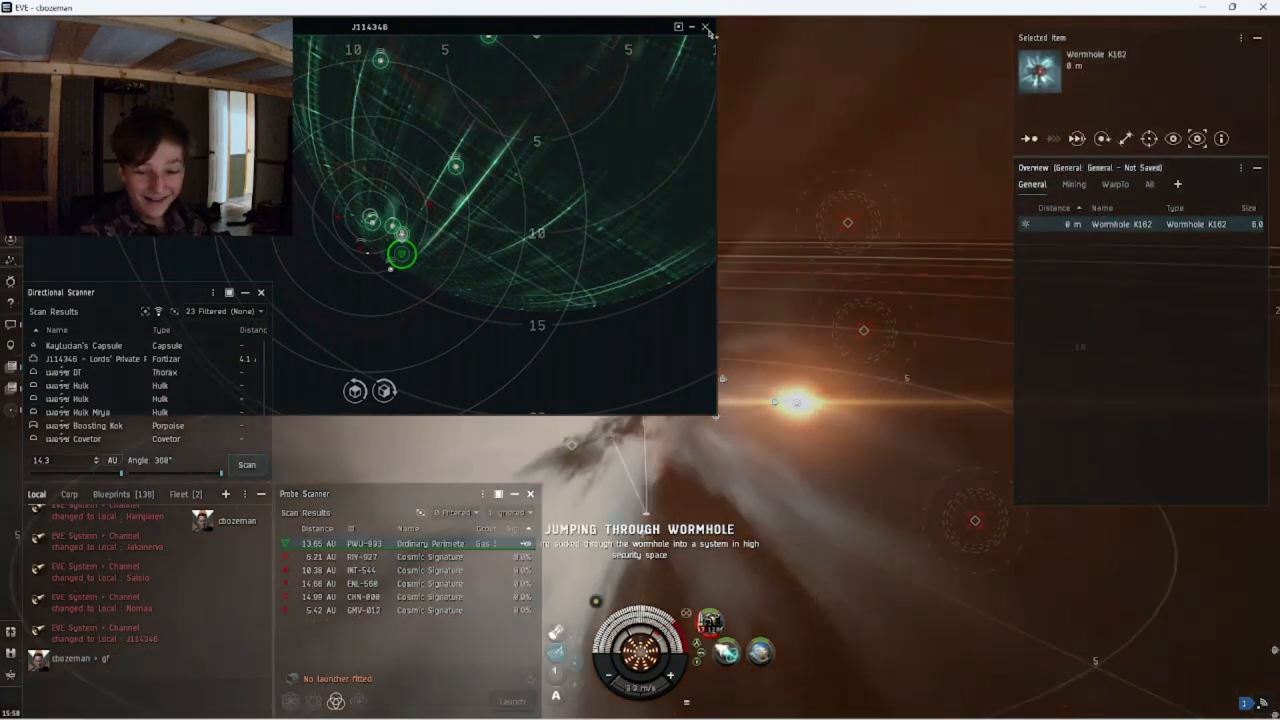
left_click(704, 26)
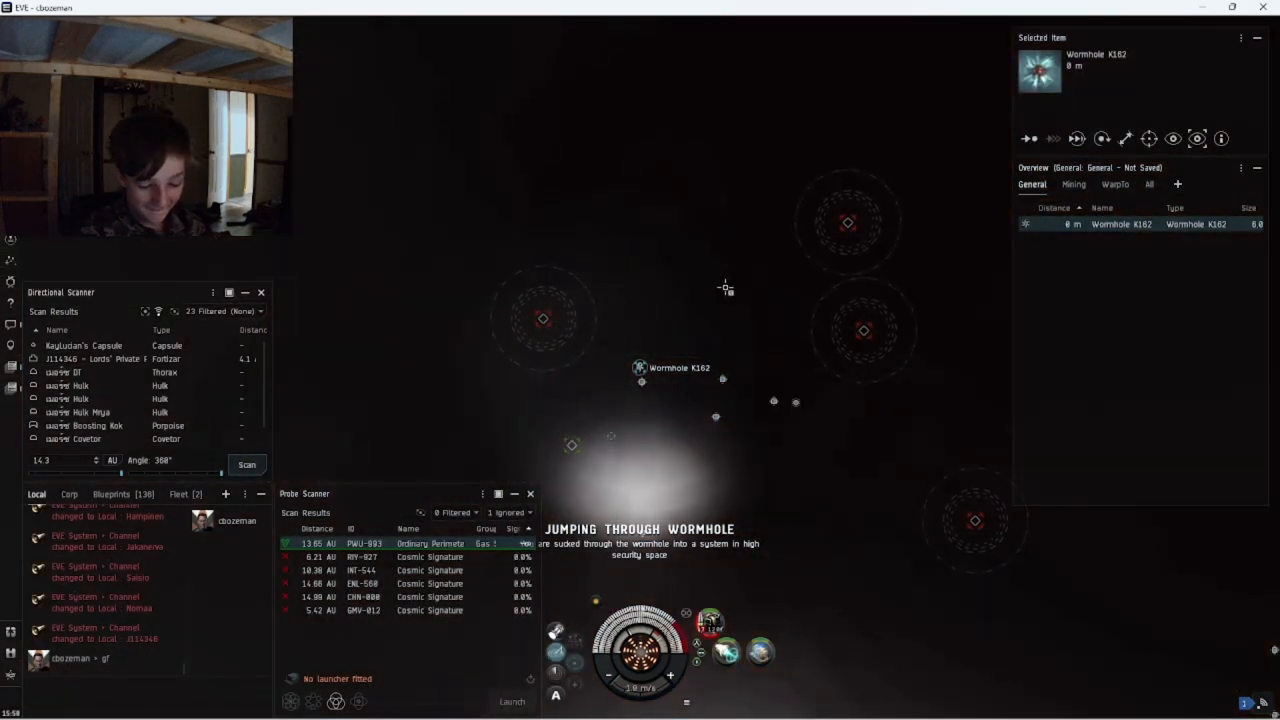